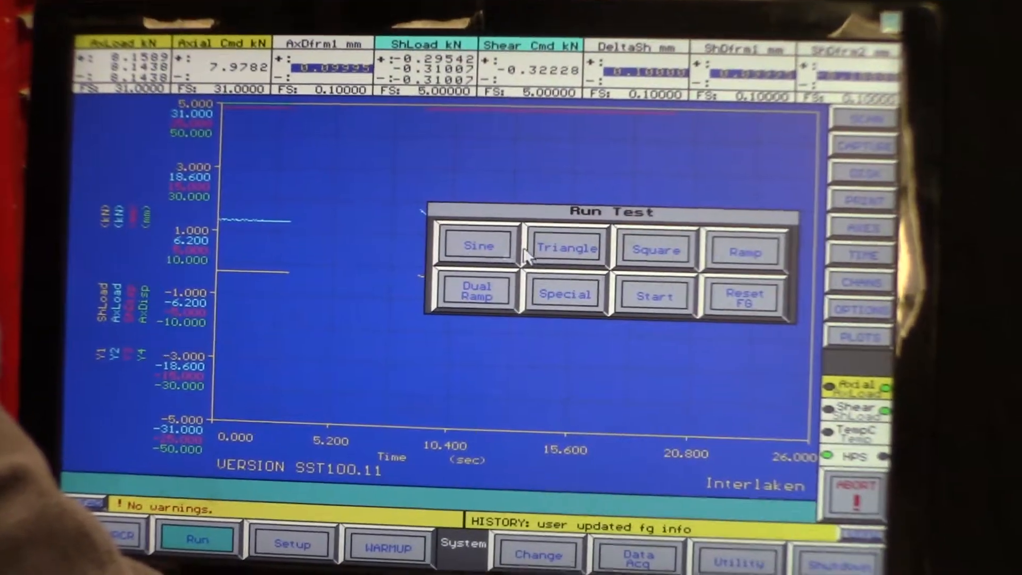
- Choose a Sine test and select ALL movers to reach the start prompt
{"action": "left_click", "coordinate": [655, 295]}
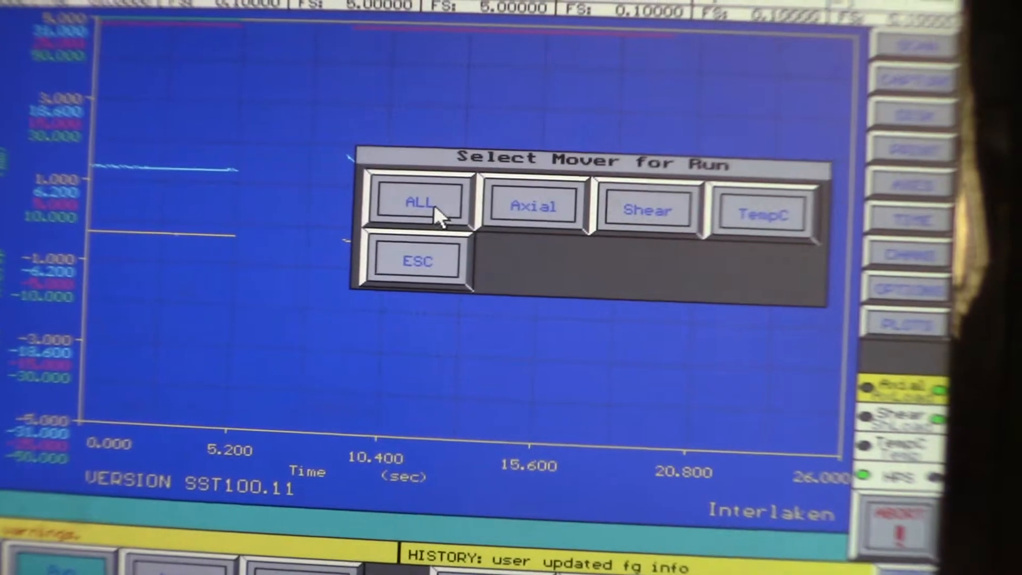
{"action": "left_click", "coordinate": [419, 203]}
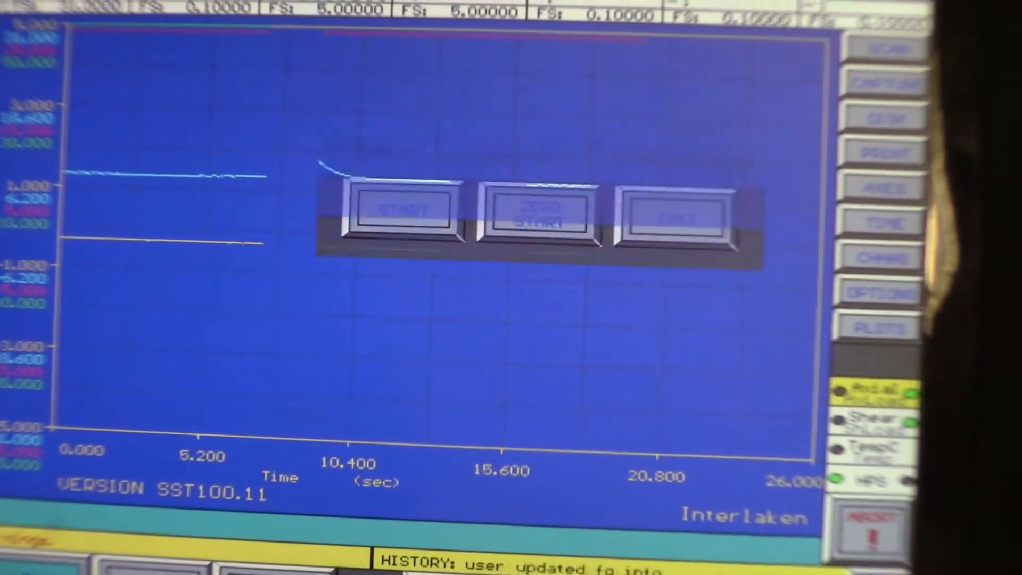